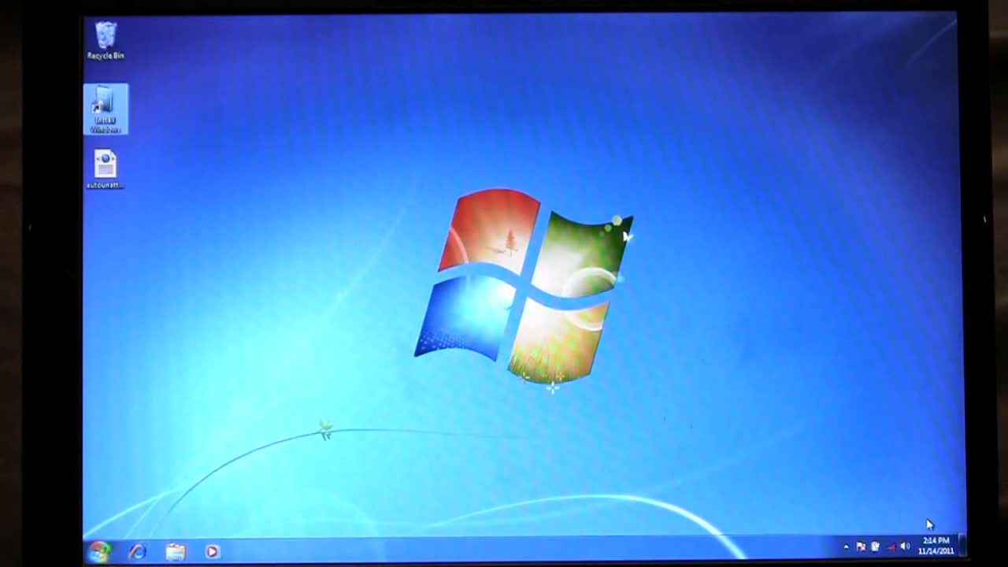
mouse_move(170, 105)
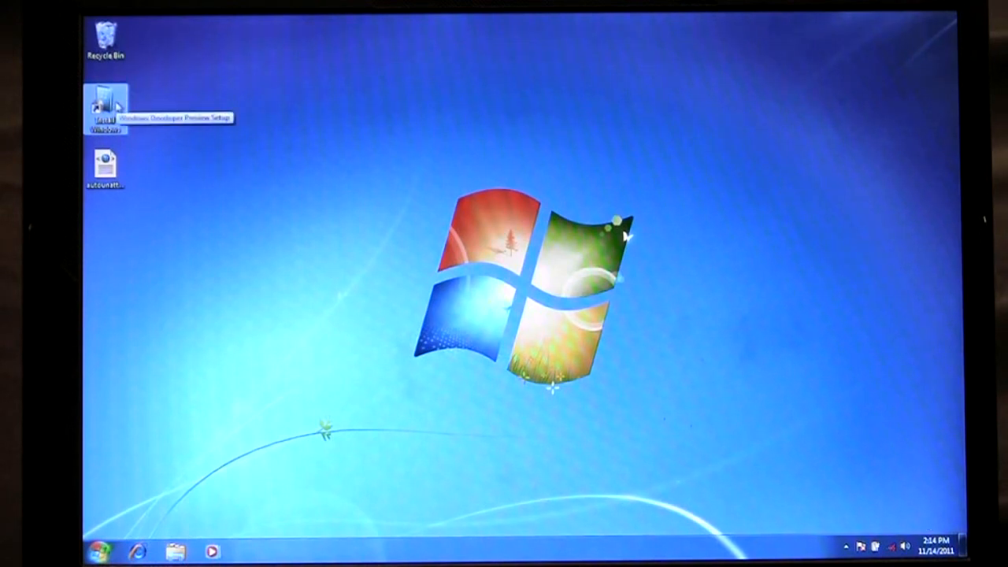
Step: Start Windows Developer Preview Setup from the Install Windows desktop icon
double_click(105, 107)
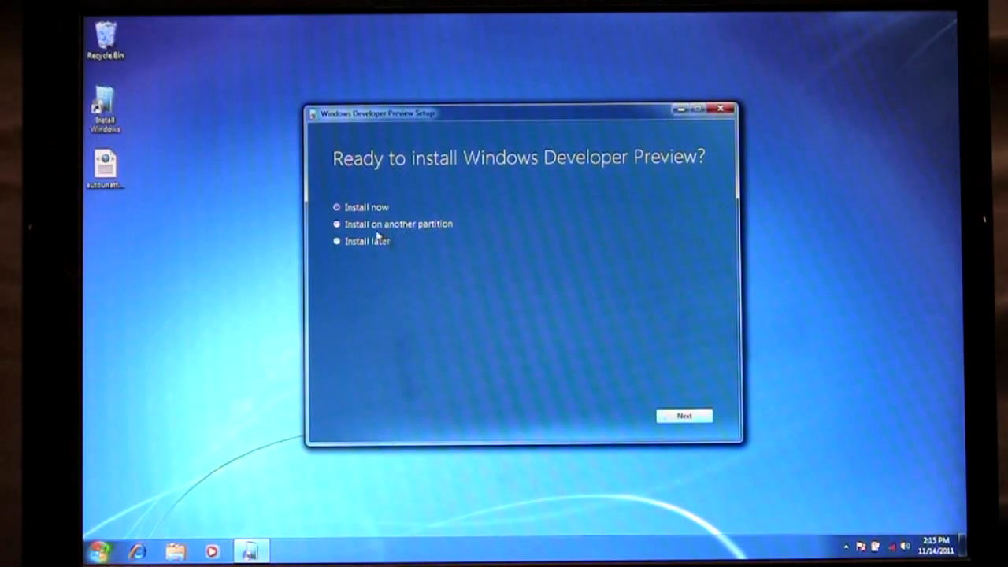
Step: Choose 'Install on another partition' and continue to the media choice
click(337, 223)
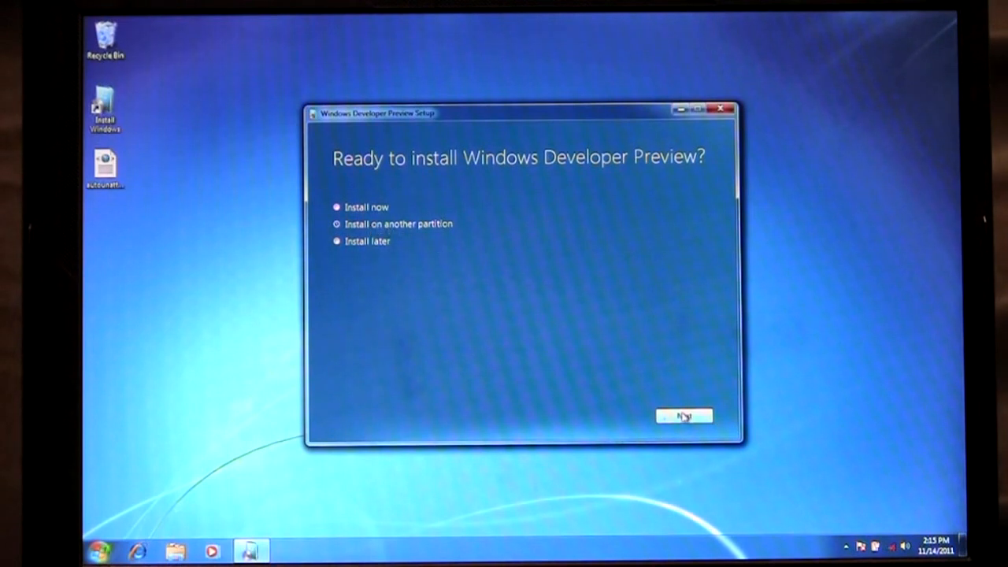
click(684, 415)
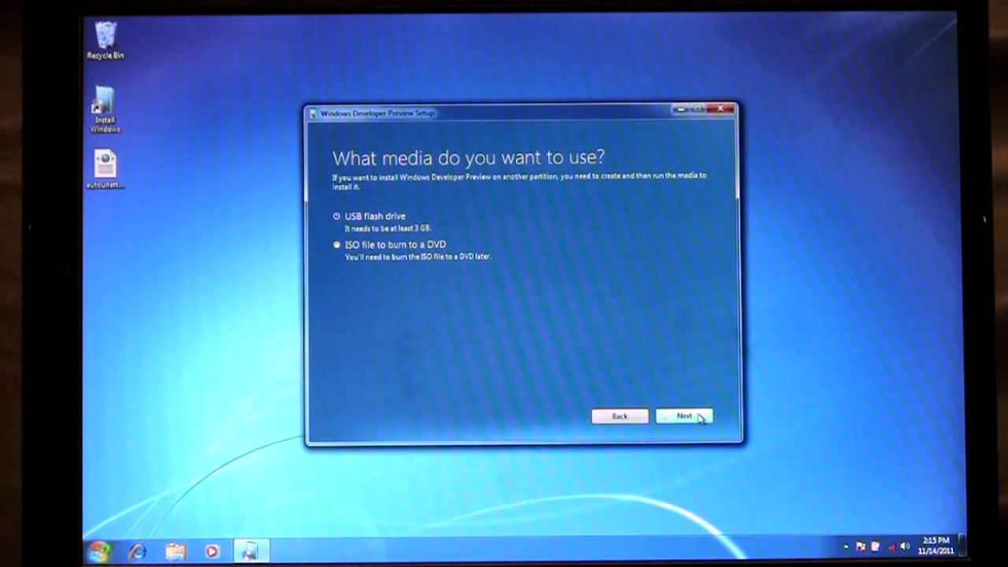
Step: Select USB flash drive as the media and drive F: as the target
click(683, 416)
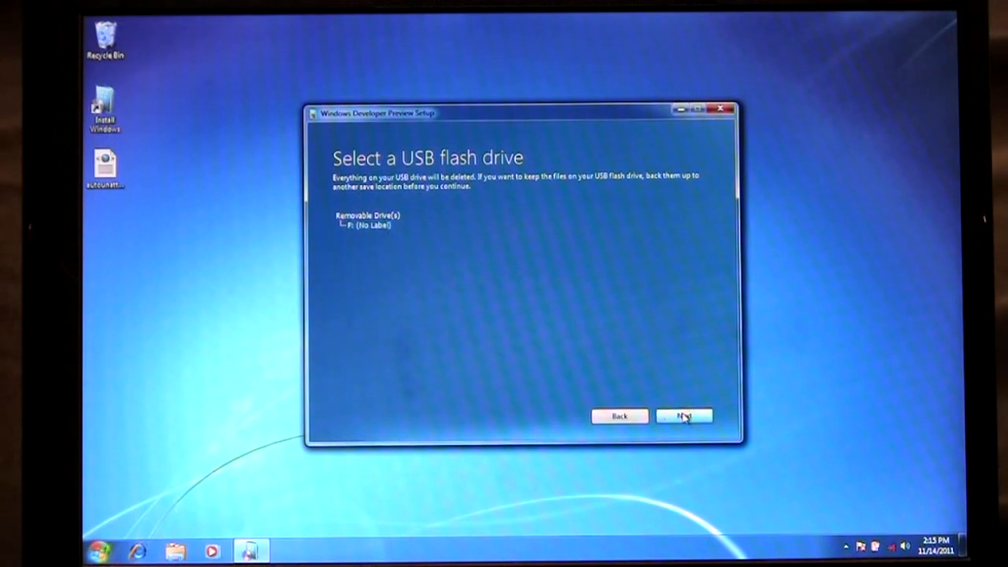
click(684, 416)
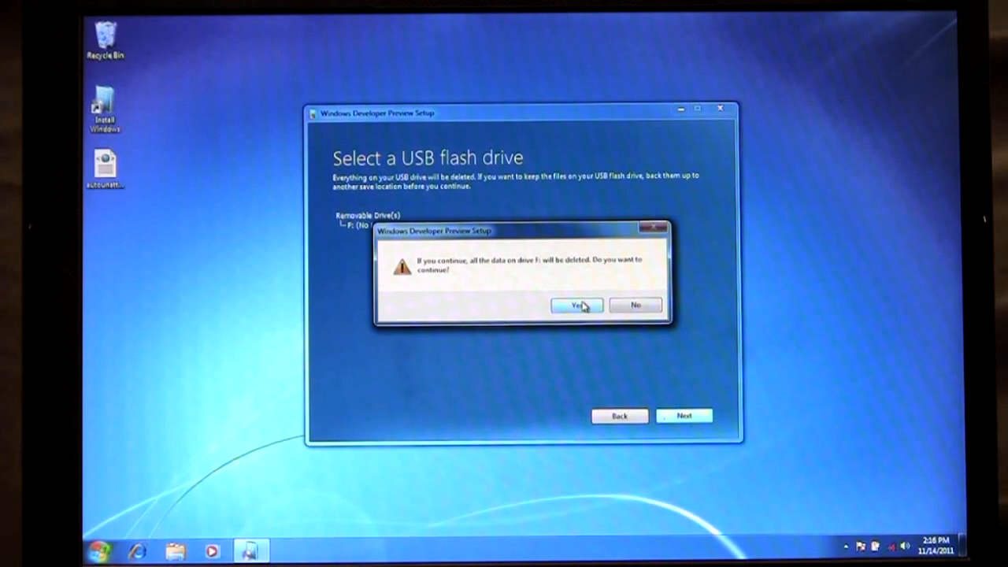
click(576, 305)
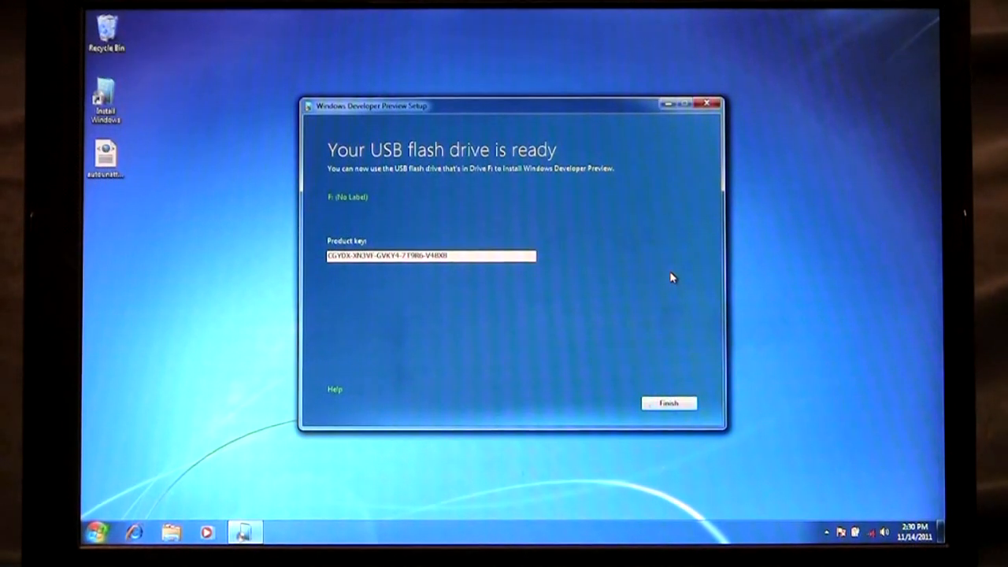
mouse_move(363, 241)
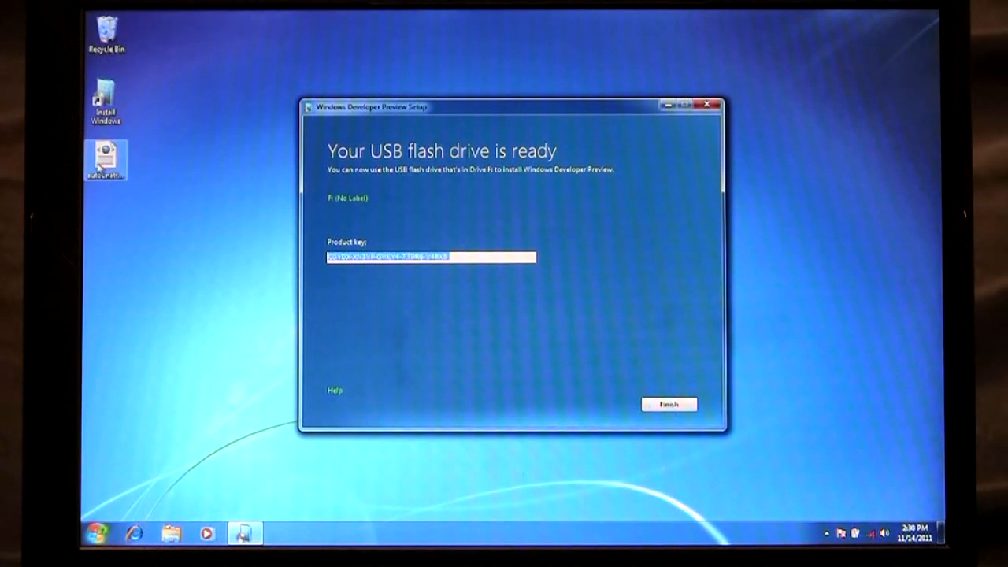
Step: Open autounattend in Notepad, confirm the product key, and save the file
right_click(106, 159)
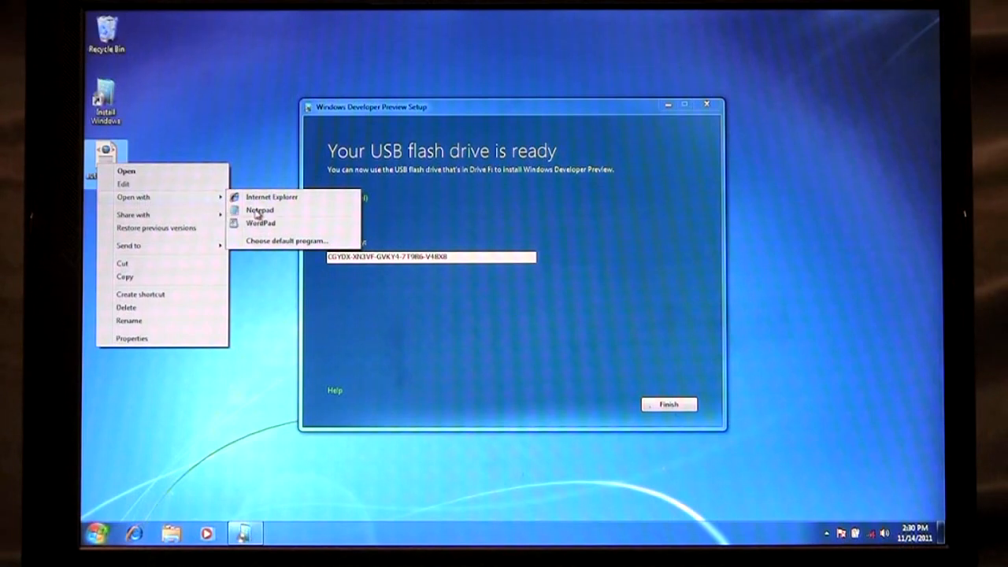
click(260, 210)
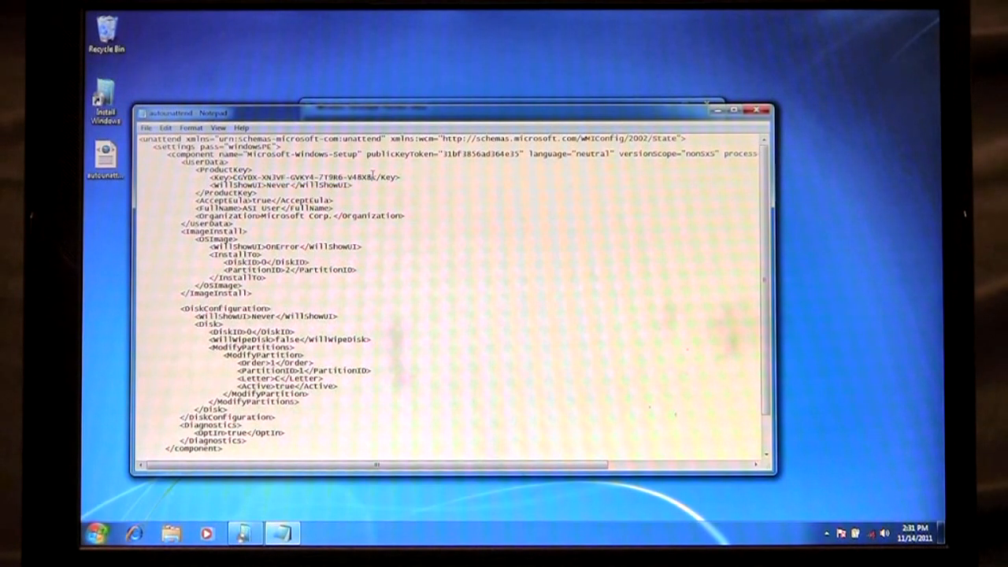
click(147, 128)
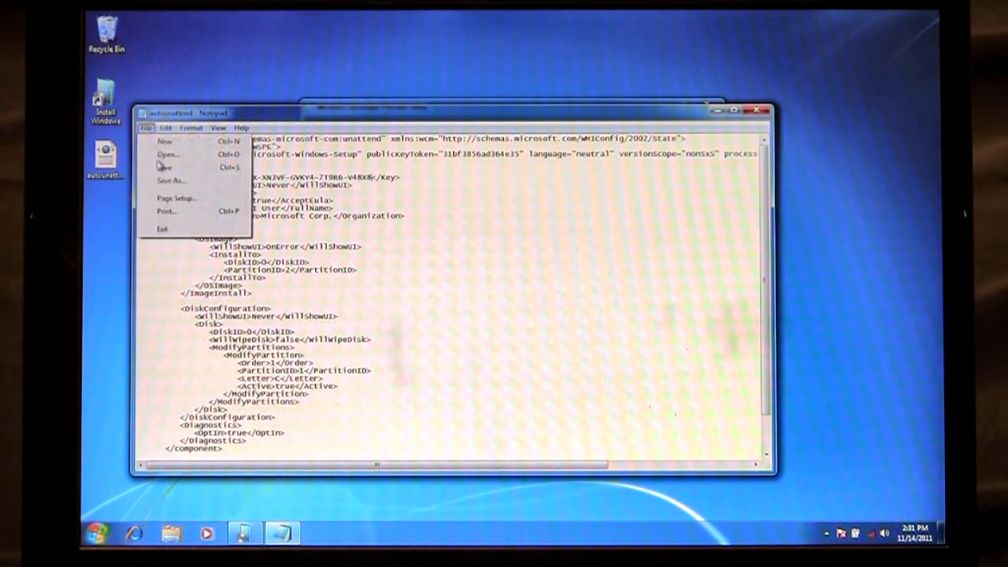
click(473, 315)
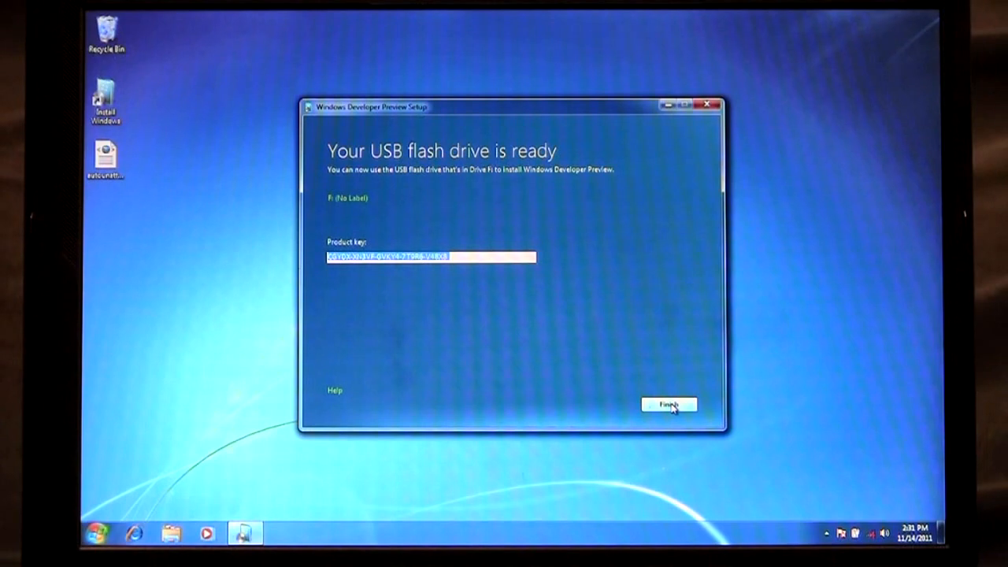
Step: Finish setup, check Removable Disk (F:) contains autounattend, and close the window
click(669, 404)
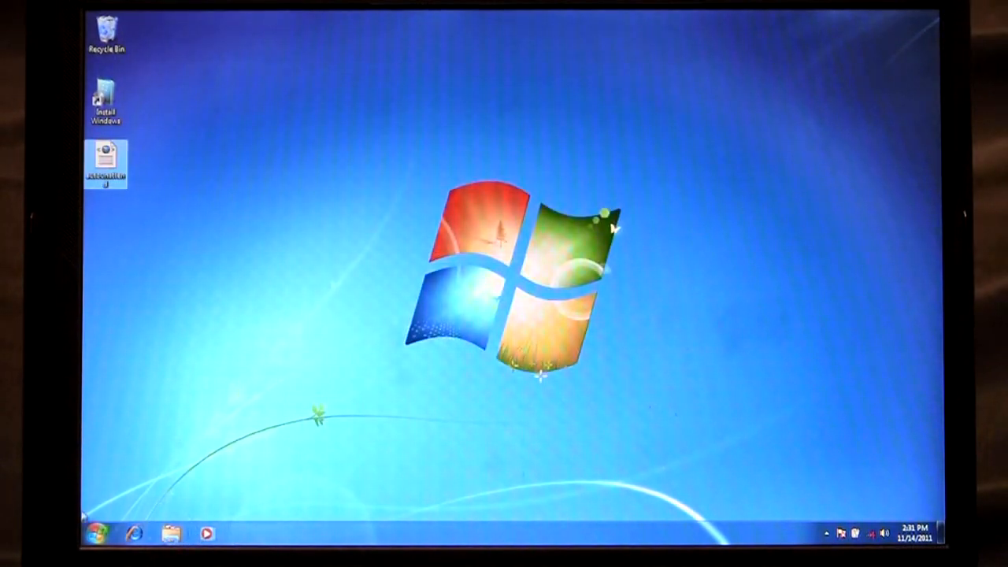
click(96, 534)
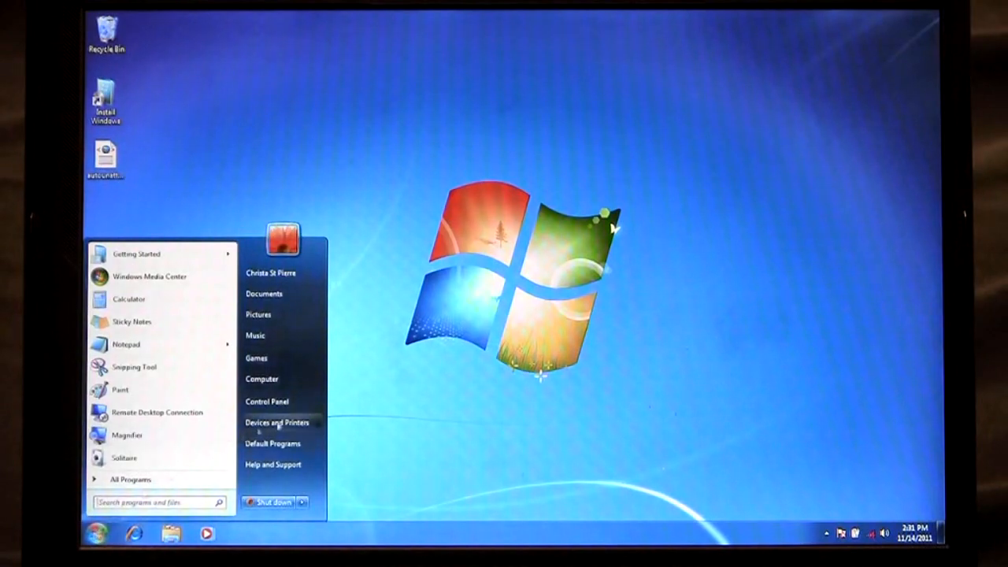
click(262, 379)
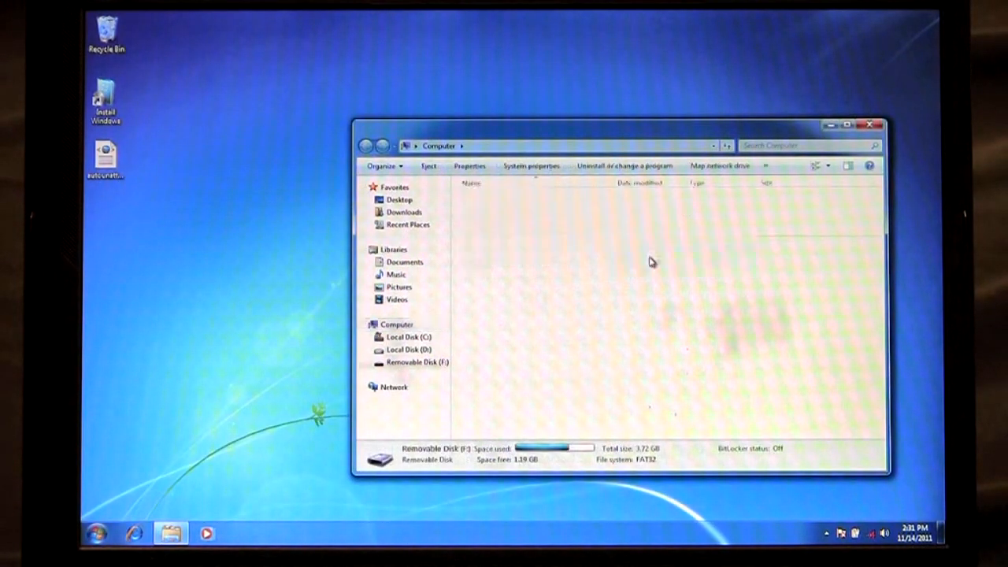
double_click(418, 362)
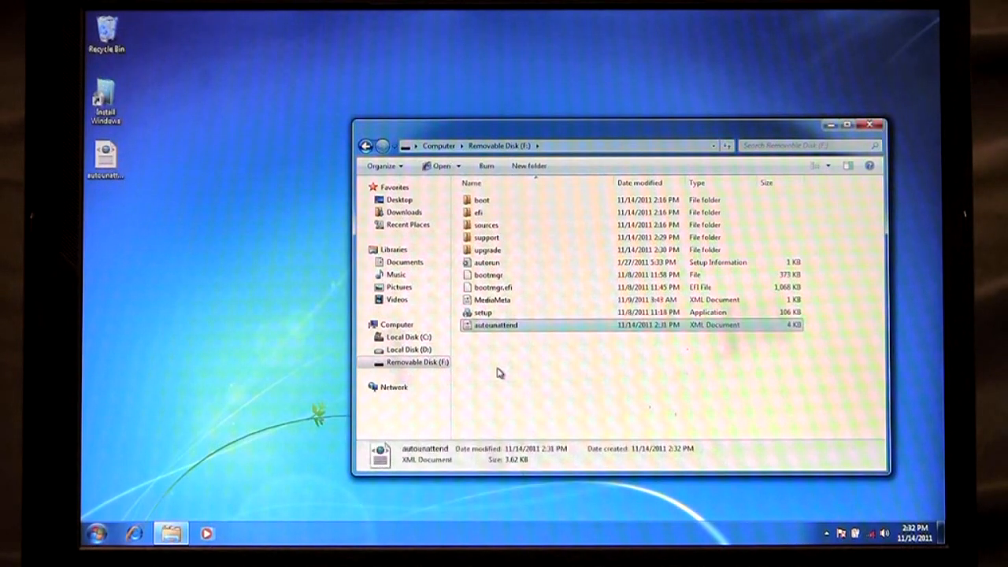
mouse_move(871, 125)
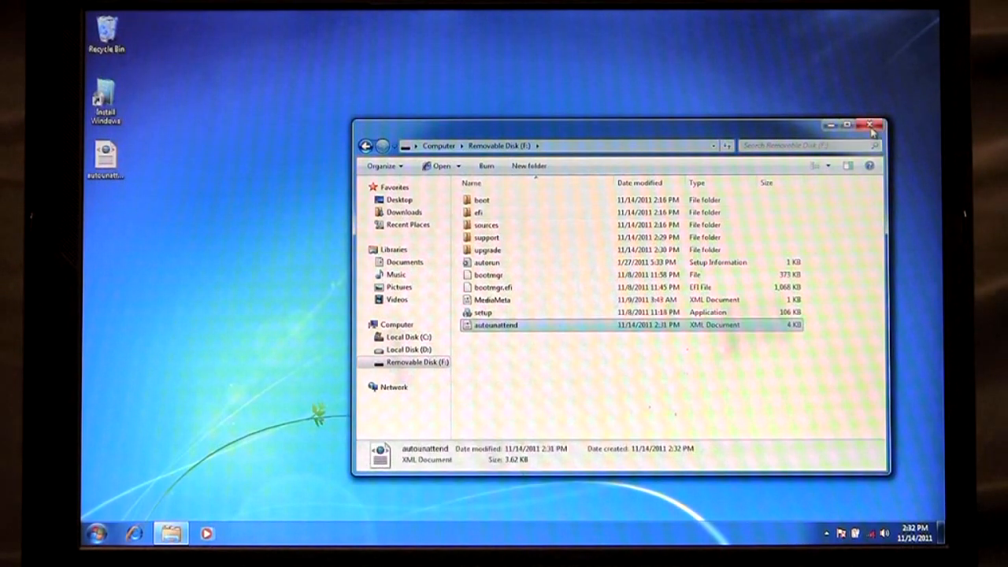
click(871, 126)
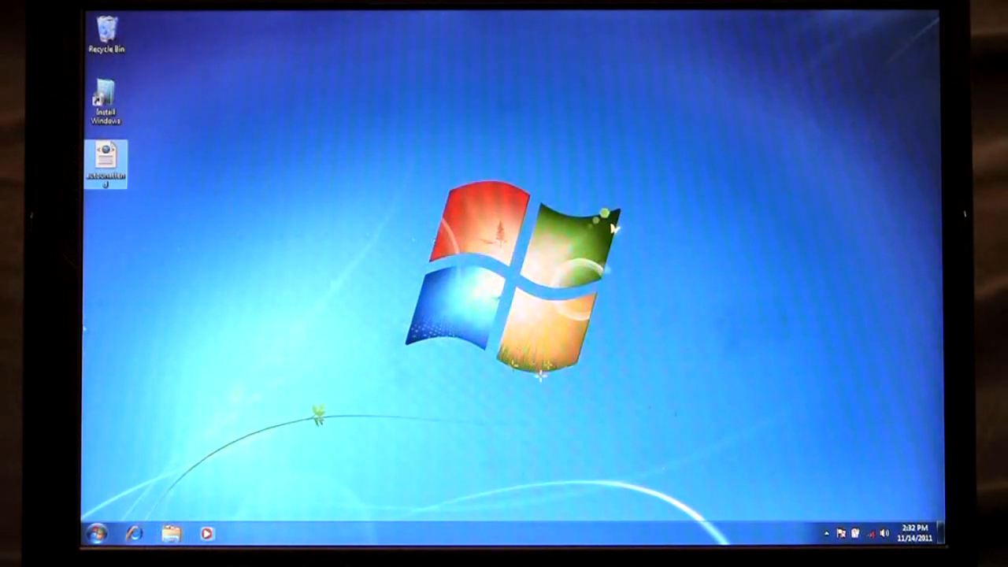
Step: Restart the PC from the Start menu's Shut down options
click(98, 534)
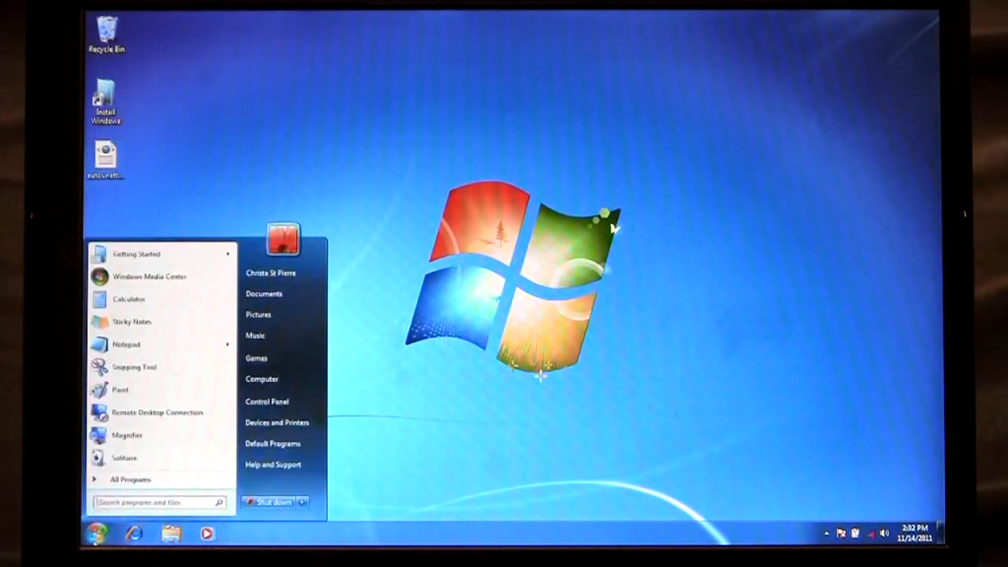
click(302, 502)
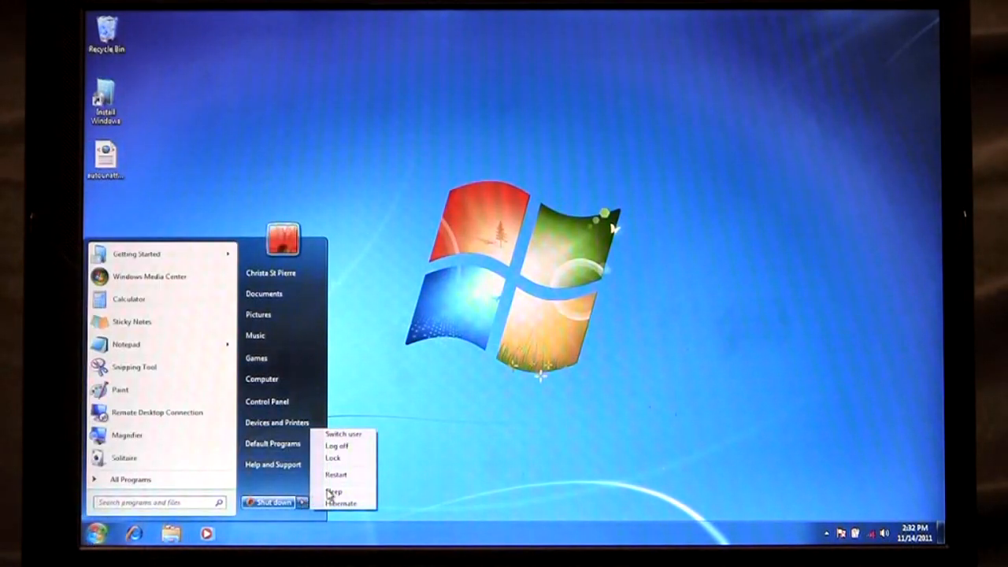
mouse_move(336, 475)
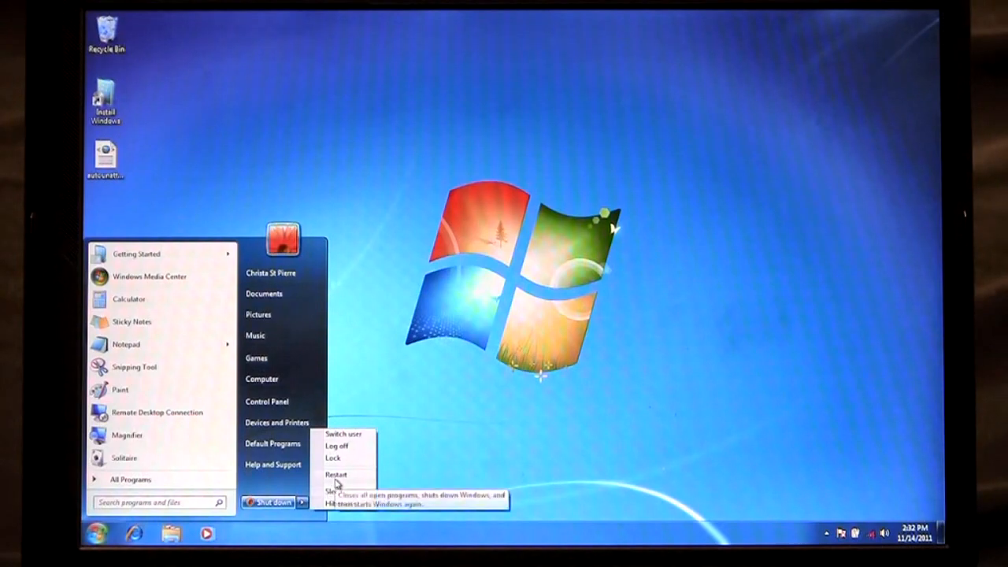
click(336, 475)
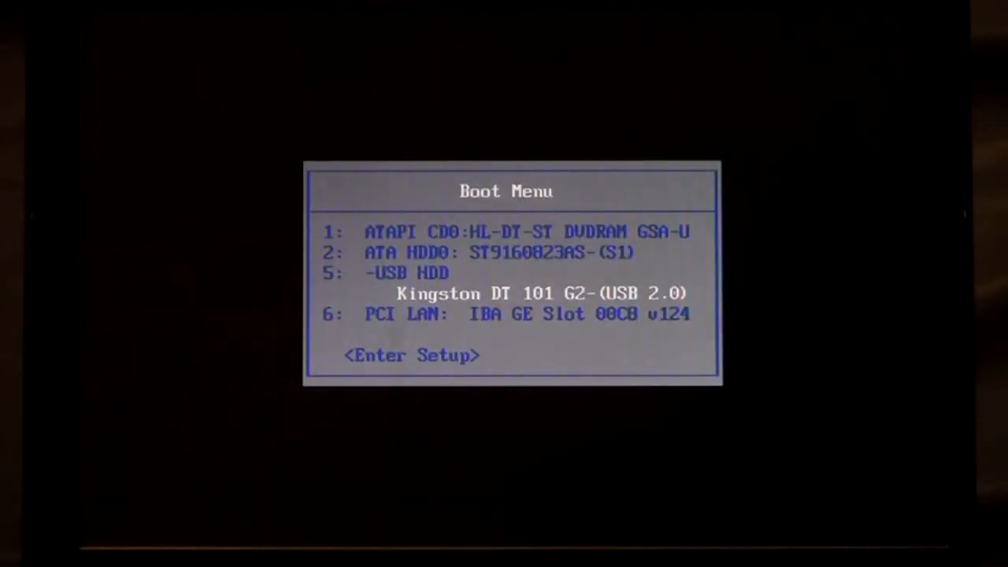